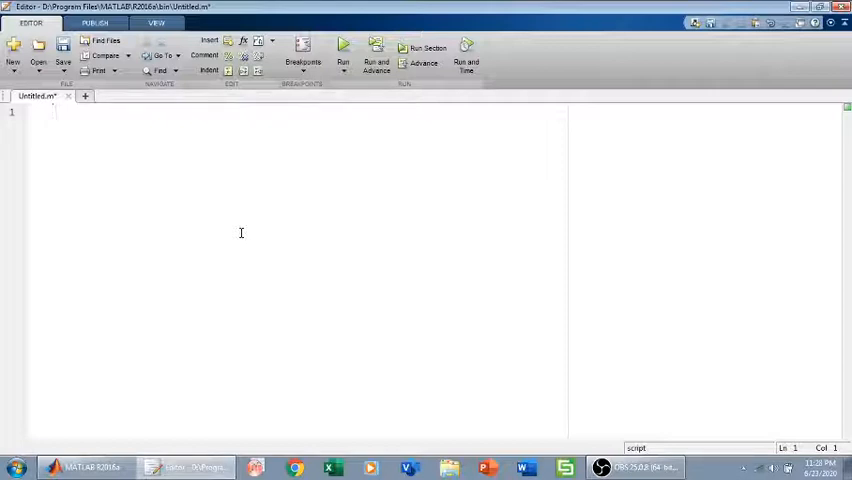
# Step: Write n=10; then the outer loop header for i=1:n and begin the inner for line
pyautogui.write('n')
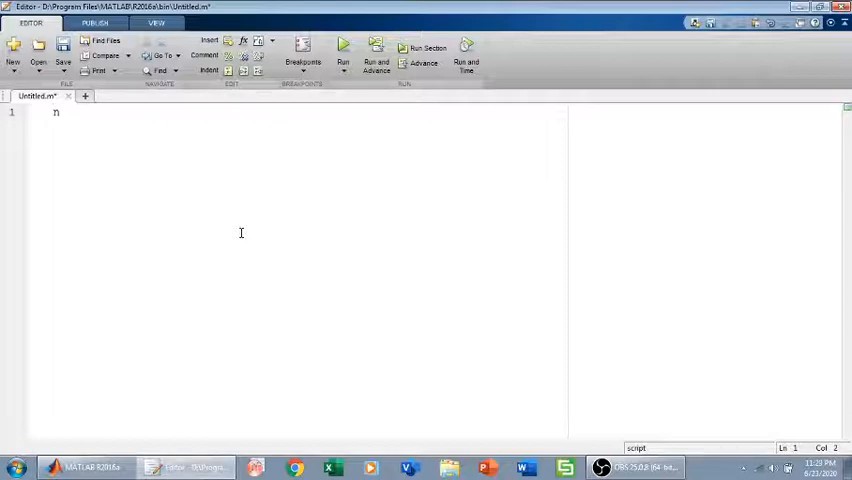
pyautogui.write('=10')
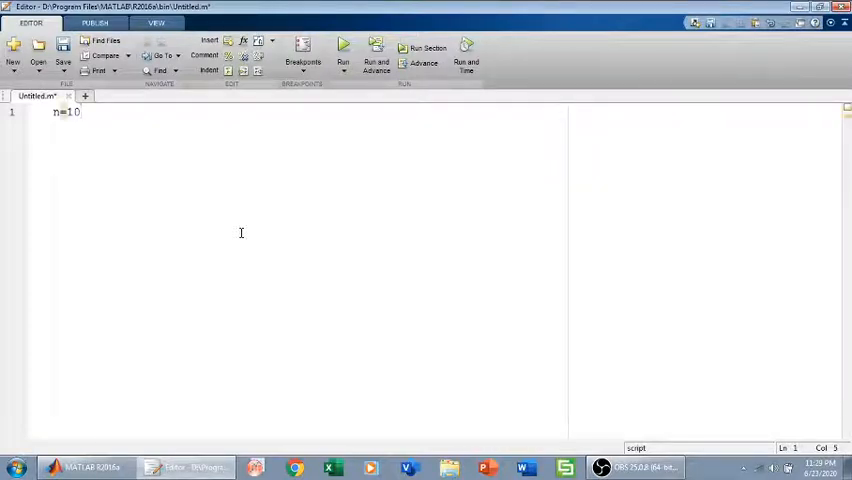
pyautogui.write('r')
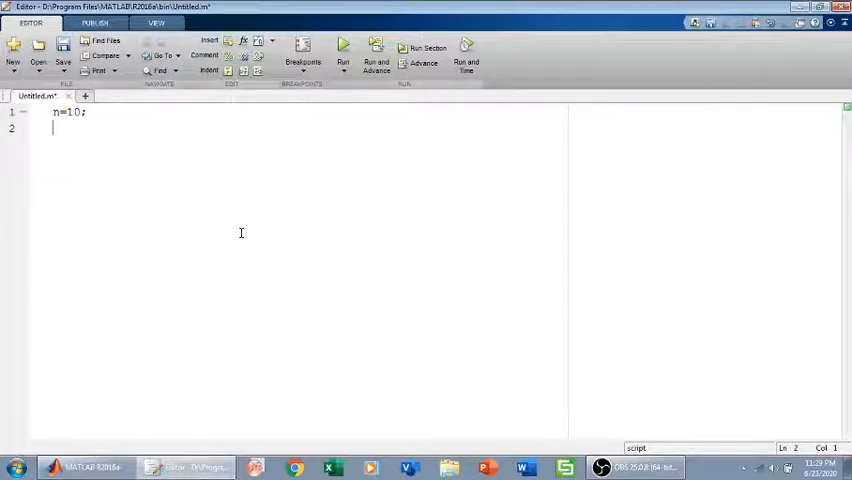
pyautogui.write('for i')
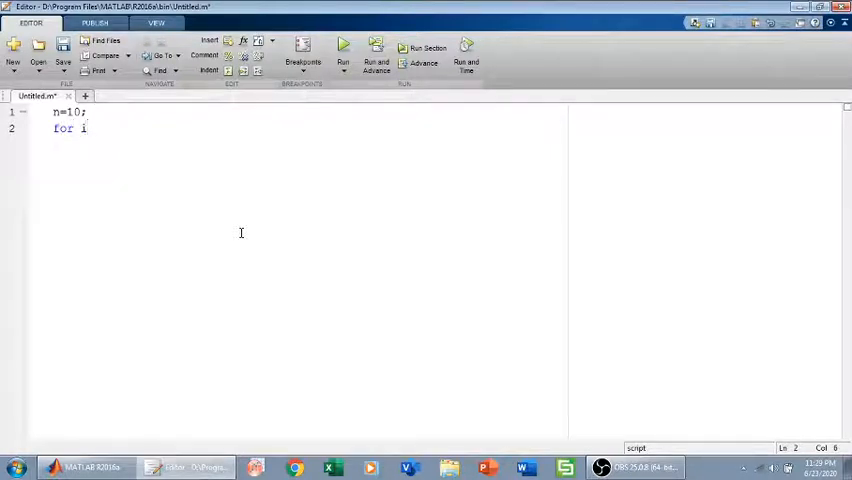
pyautogui.write('=1:n')
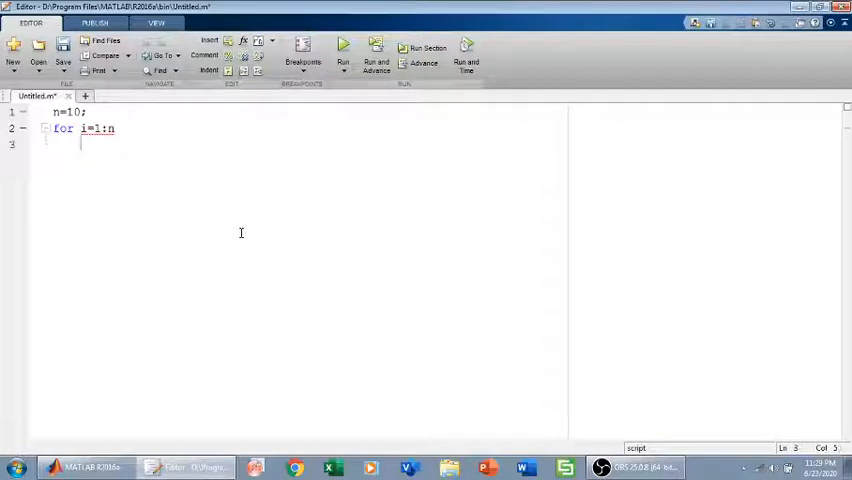
pyautogui.write('f')
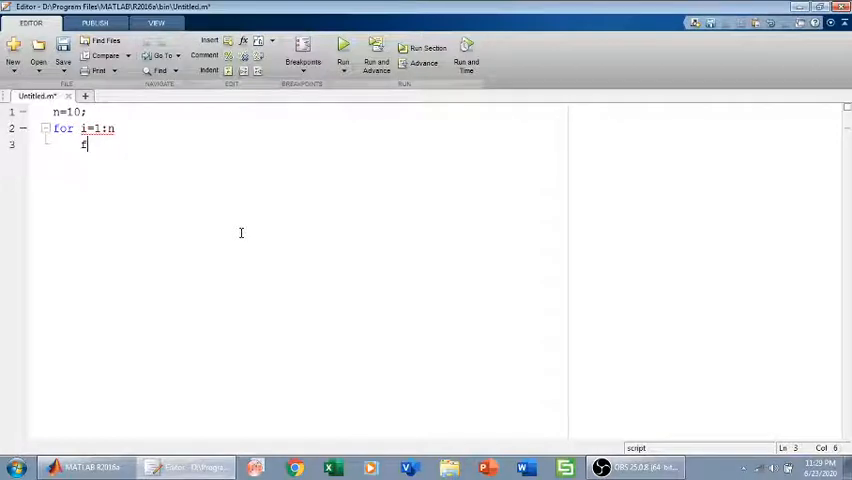
pyautogui.write('or')
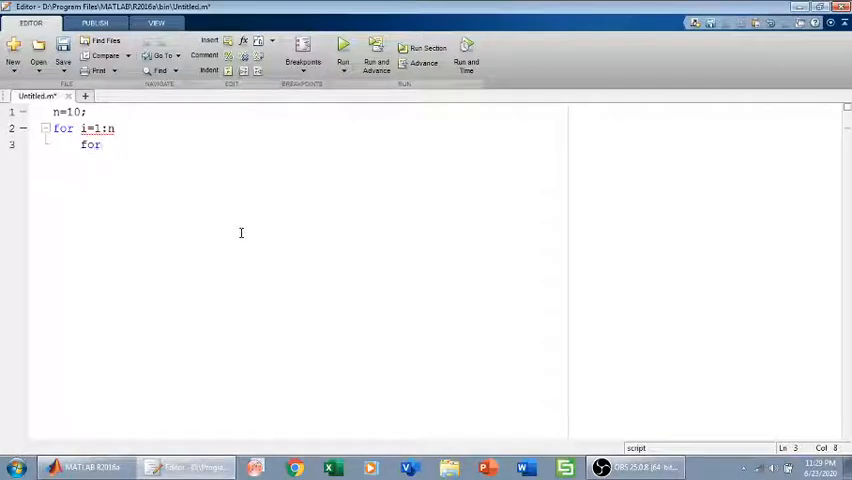
# Step: Complete the inner loop for j=1:n with the assignment a(i,j)=i*j
pyautogui.write('j=1')
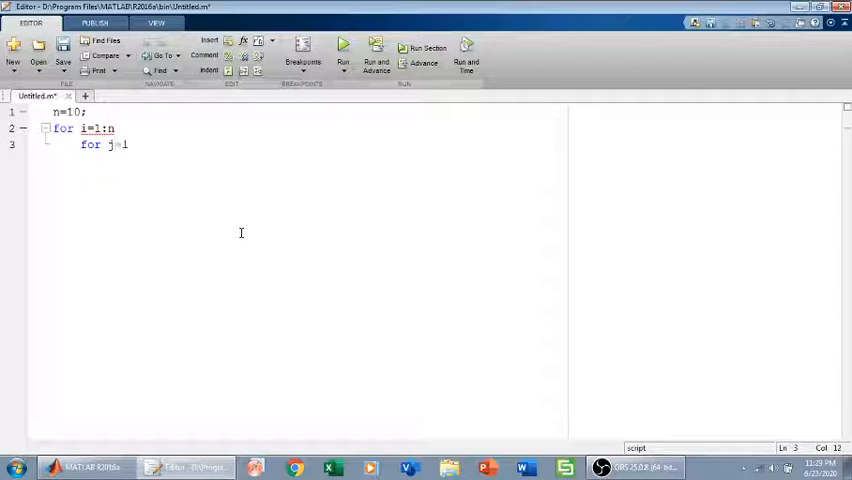
pyautogui.write(':n')
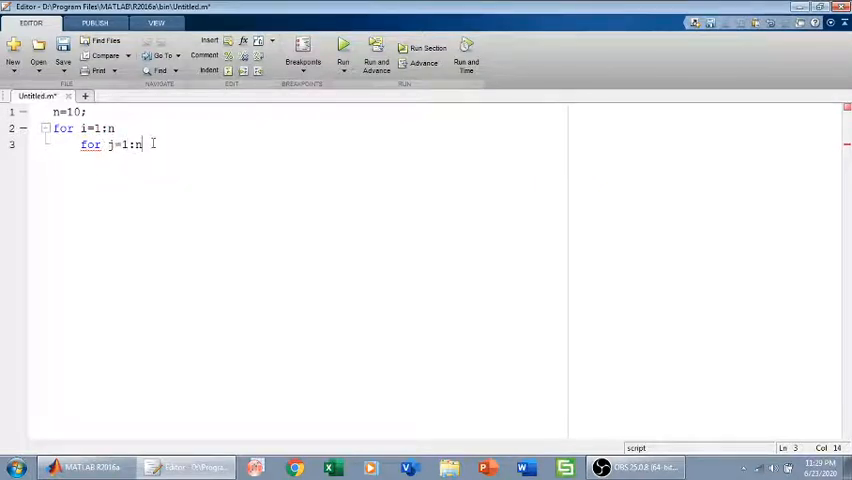
pyautogui.write('a(i')
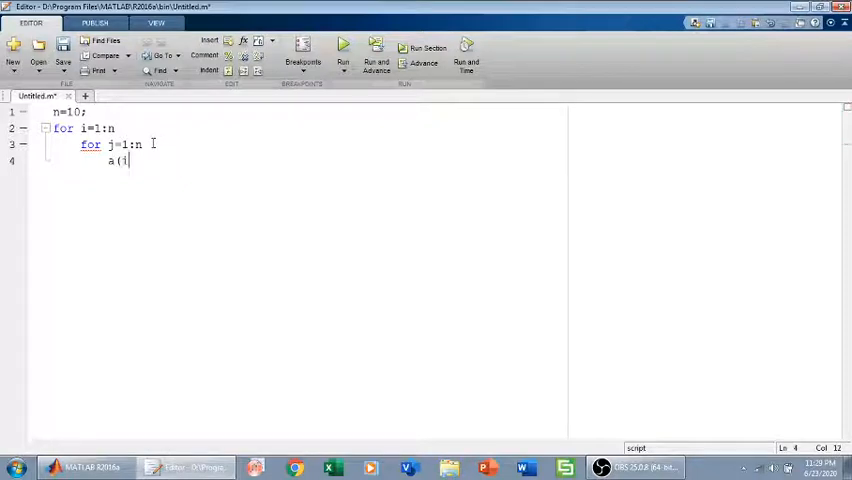
pyautogui.write(',j)')
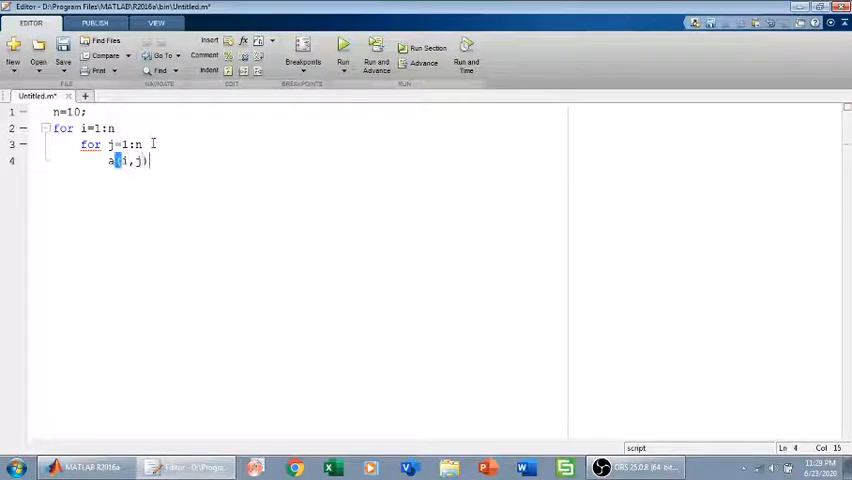
pyautogui.write('=I')
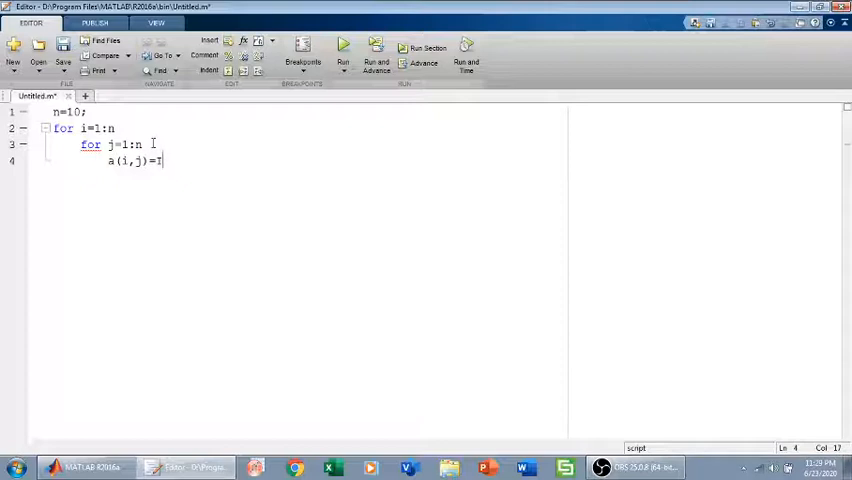
pyautogui.write('*')
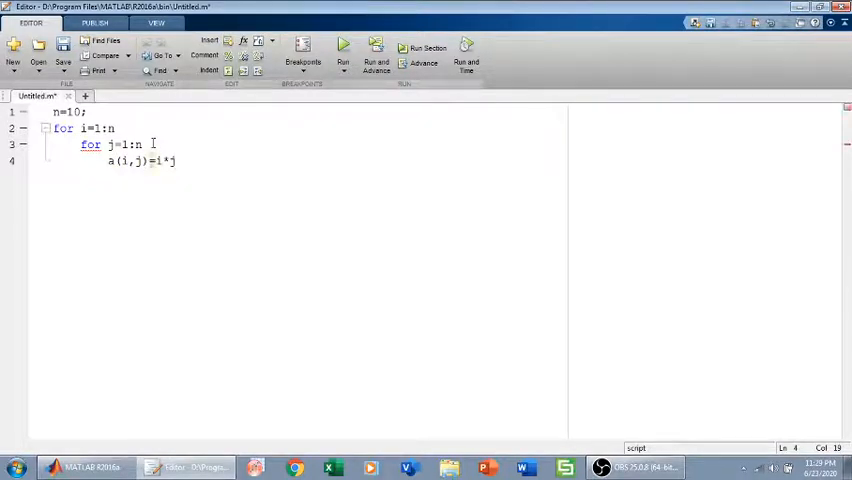
# Step: Close both loops with two end statements
pyautogui.write('end')
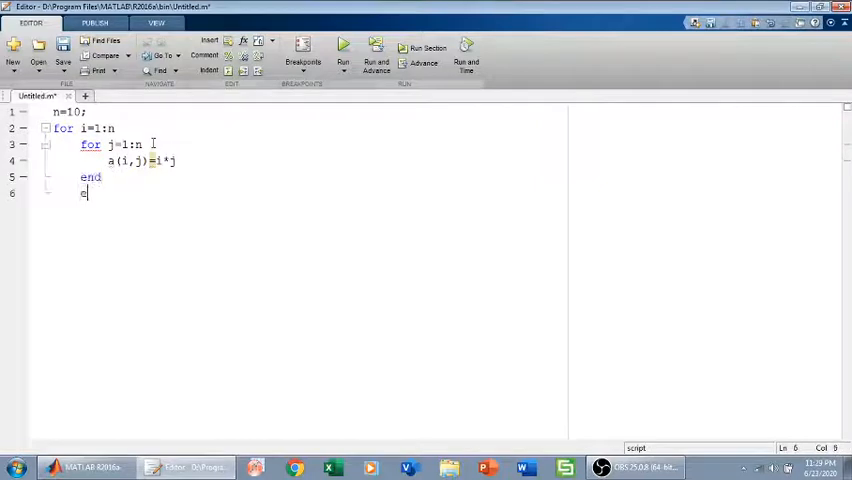
pyautogui.write('nd')
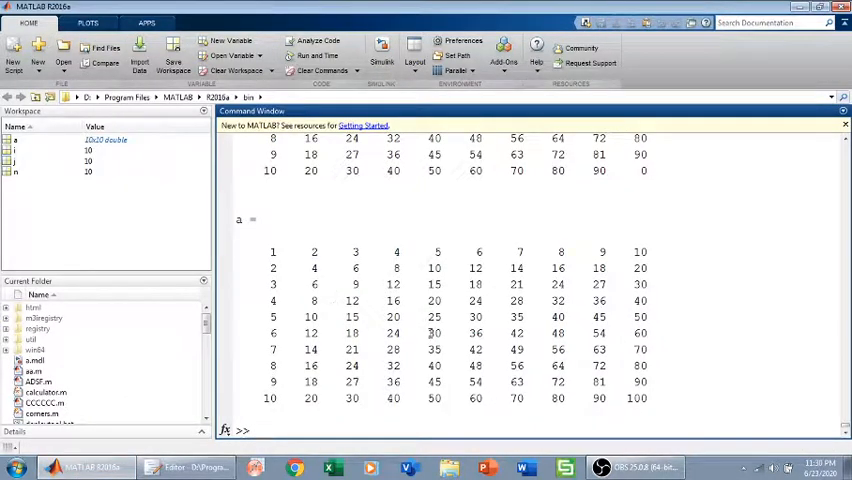
# Step: Highlight the rows of the printed 10×10 table a in the Command Window
pyautogui.moveTo(272, 252); pyautogui.dragTo(340, 268)
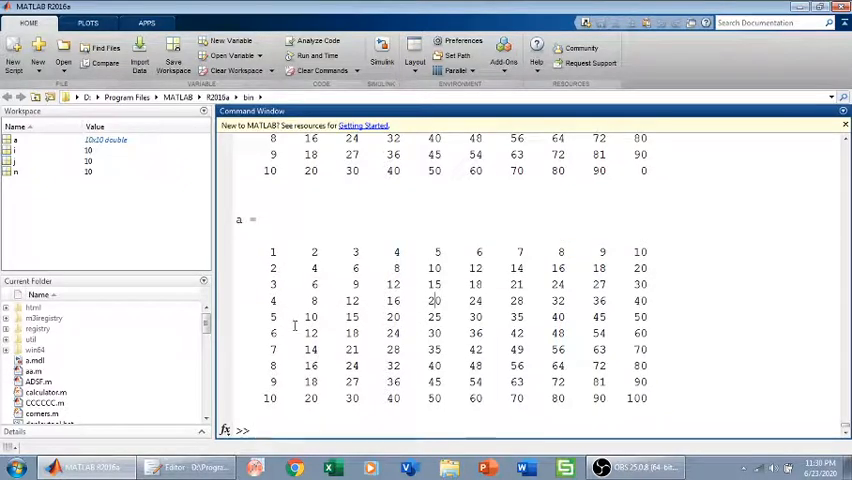
pyautogui.moveTo(272, 252); pyautogui.dragTo(560, 348)
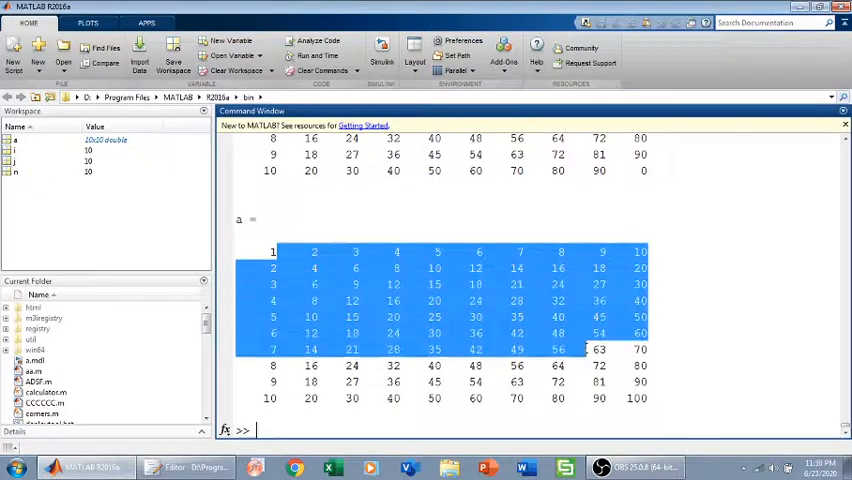